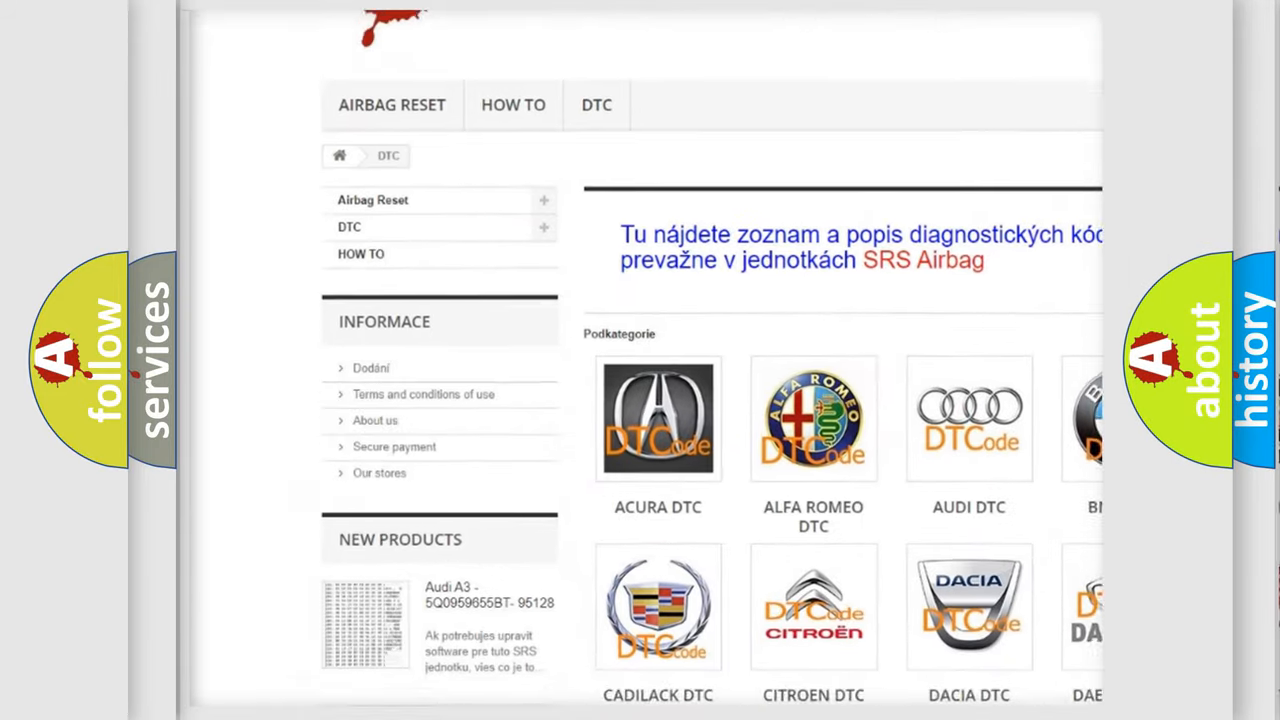
scroll(down, 3)
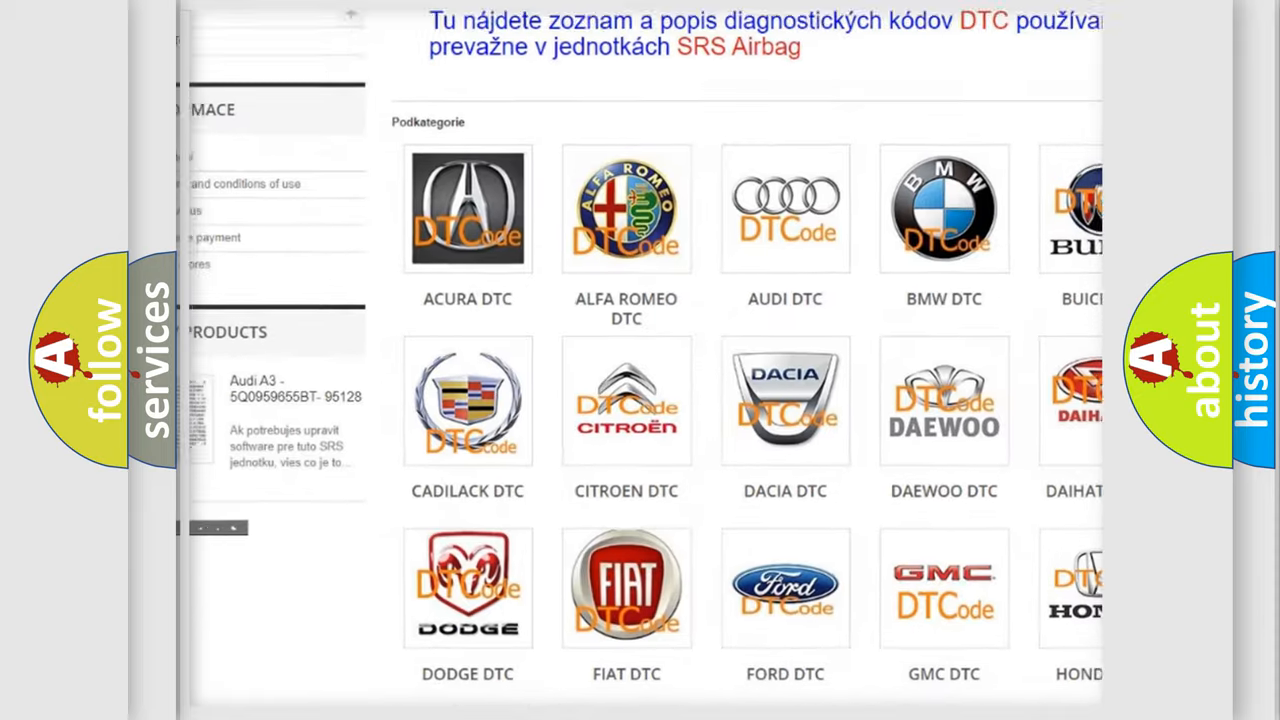
scroll(down, 3)
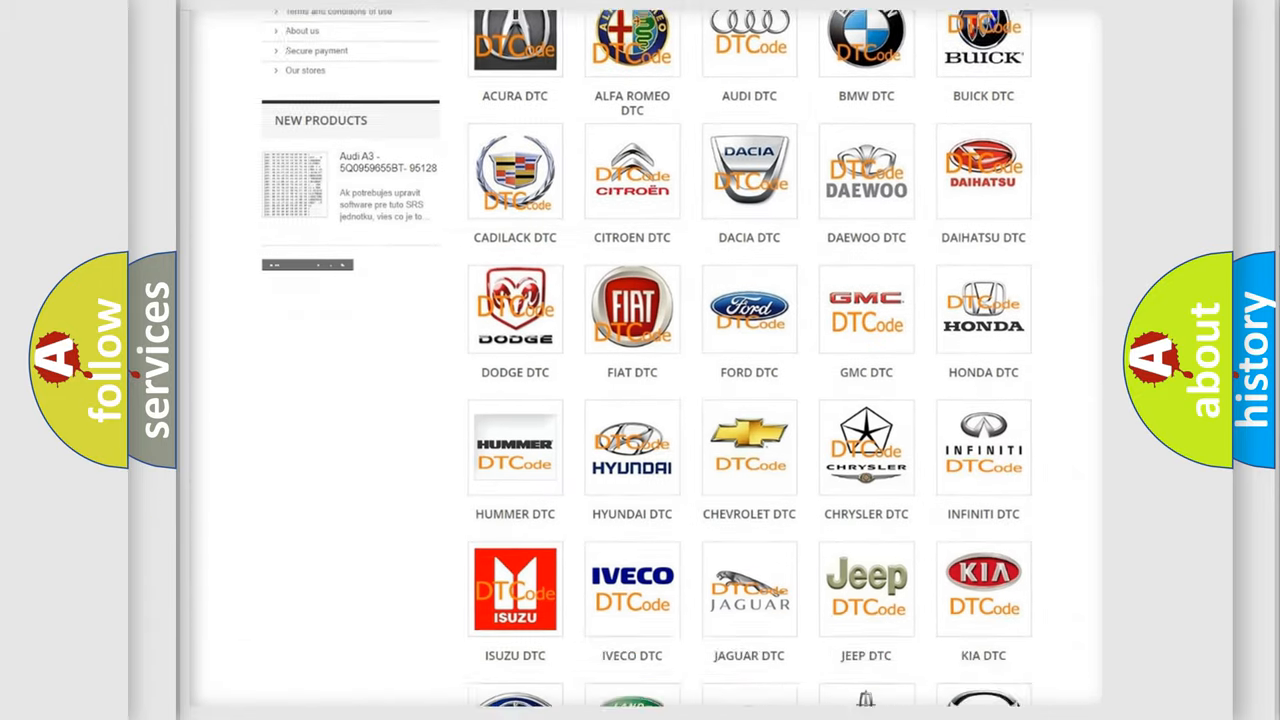
scroll(down, 3)
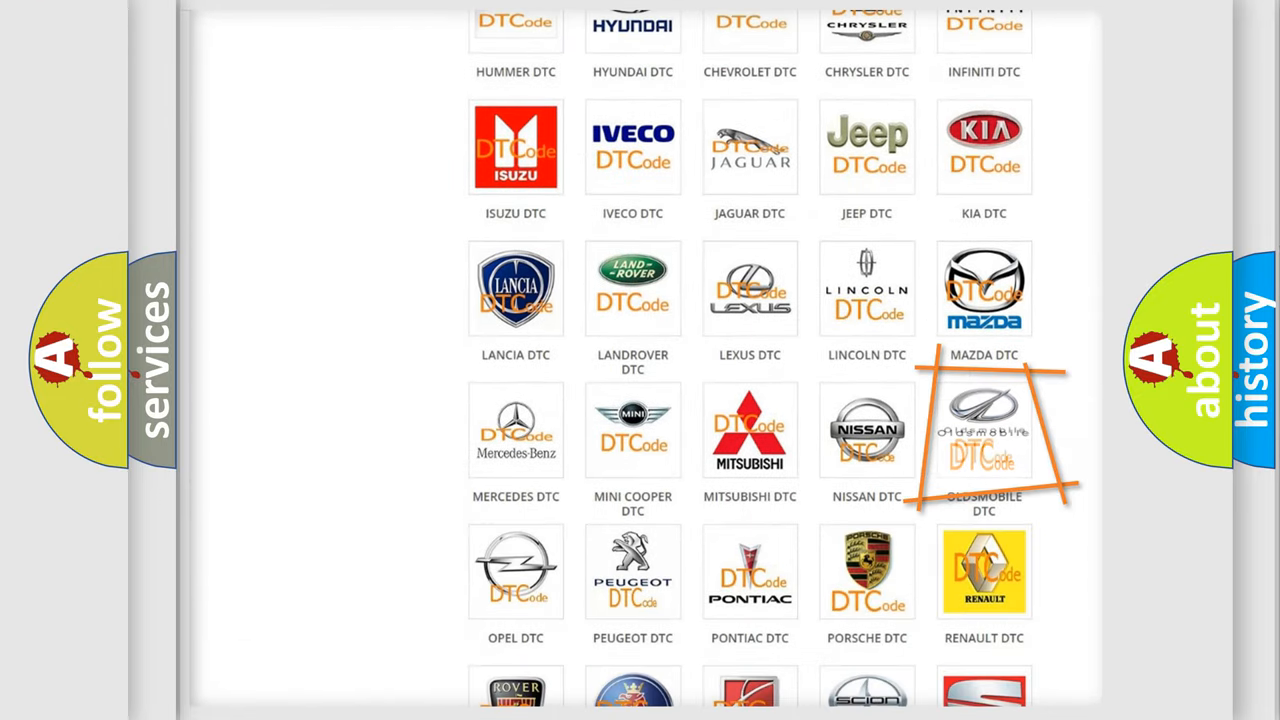